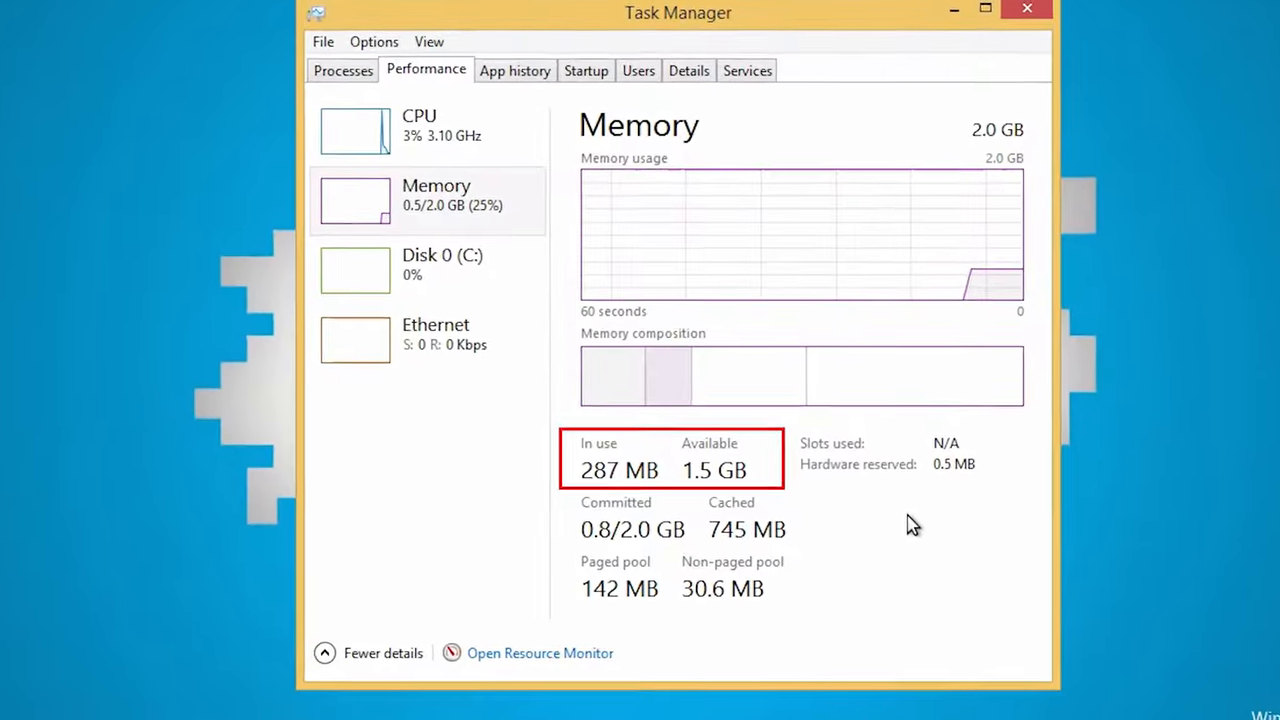
# Step: Review memory at 287 MB in use, then switch the toolkit to its Context Menu page
pyautogui.click(1026, 9)
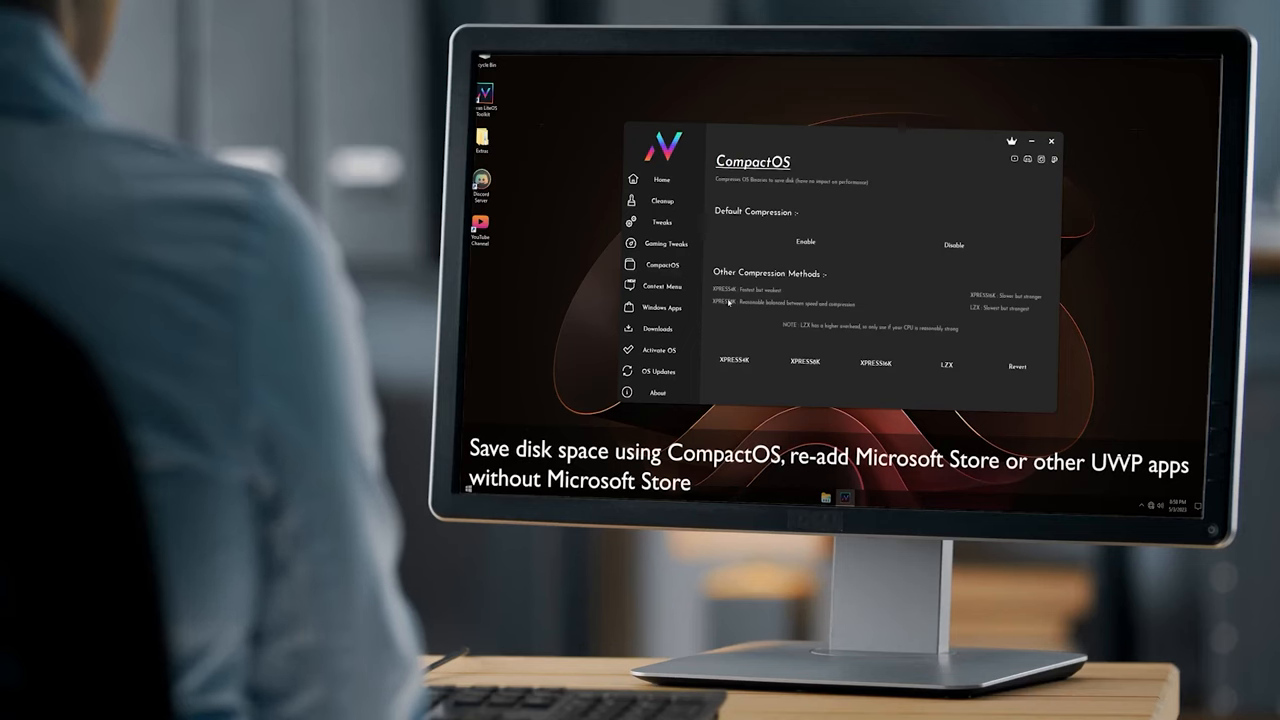
pyautogui.click(663, 286)
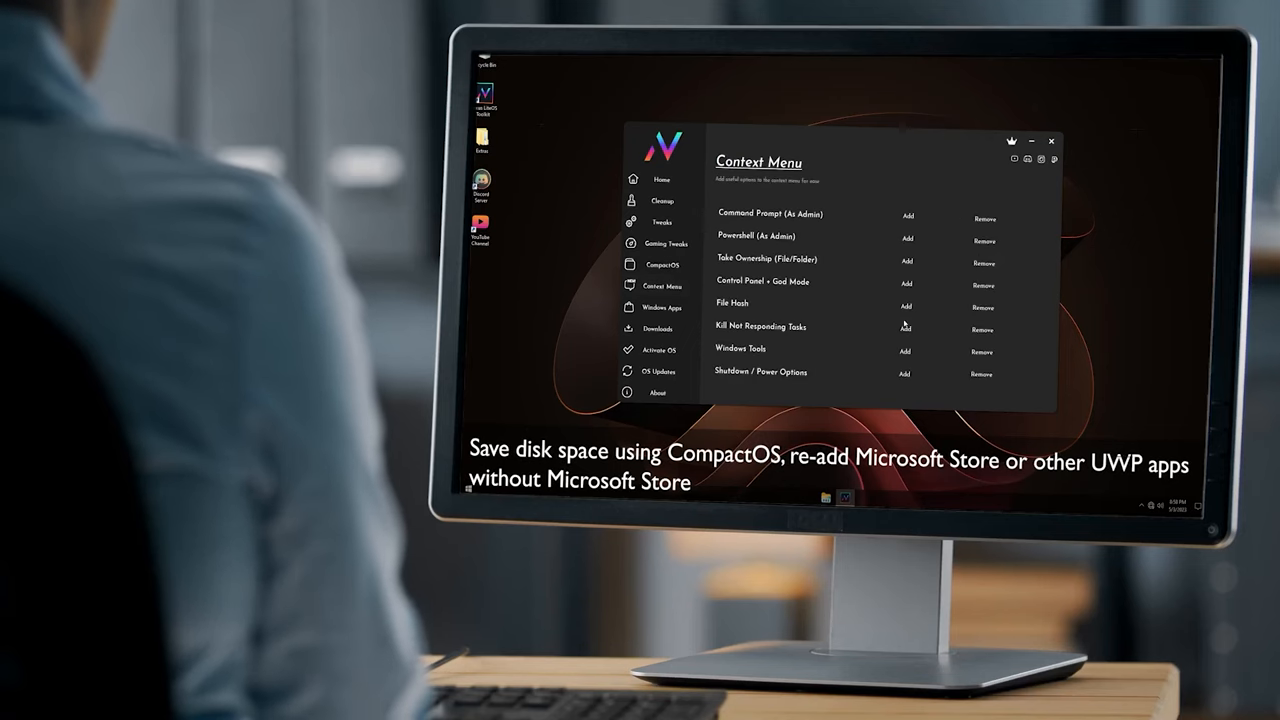